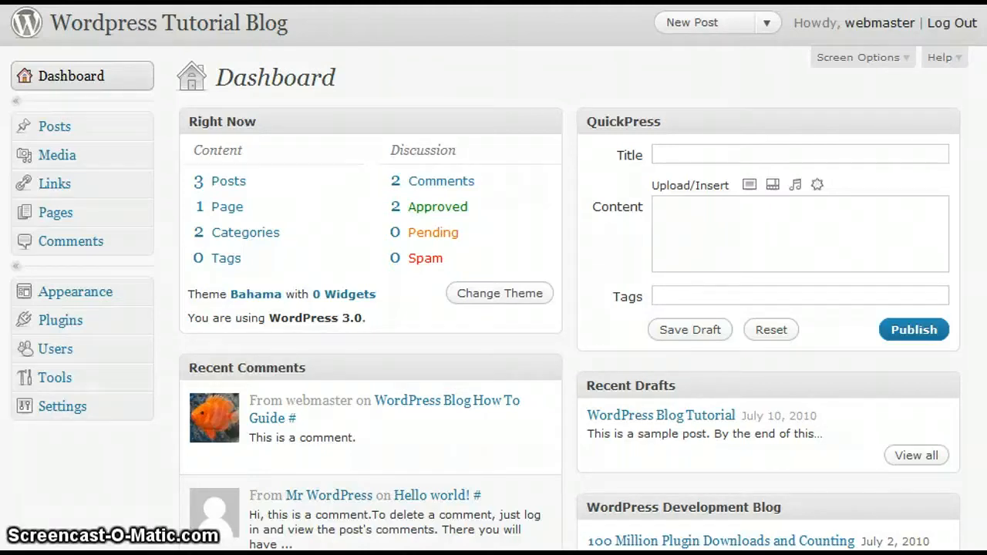
mouse_move(56, 212)
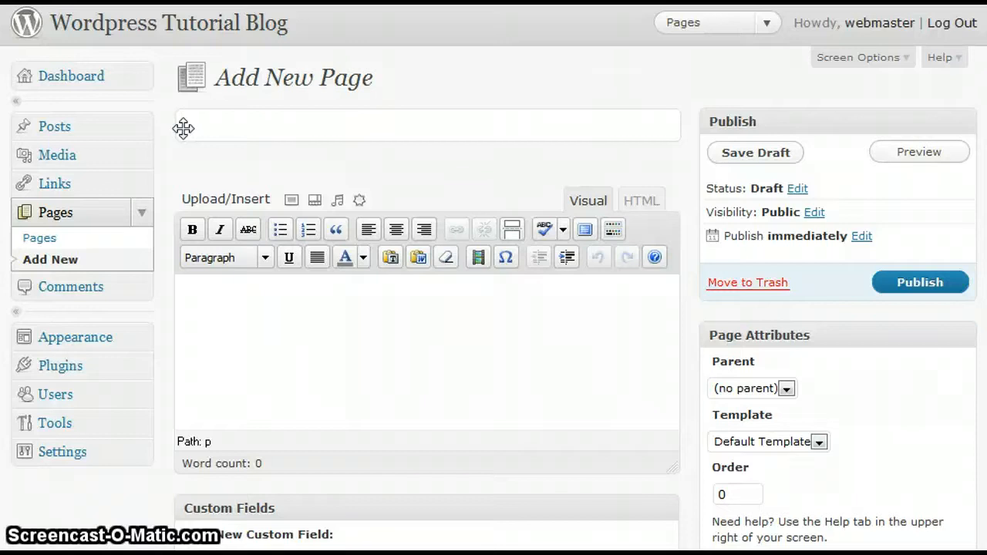
Enter 'About Us' as the page title and move into the empty body editor
type("About Us")
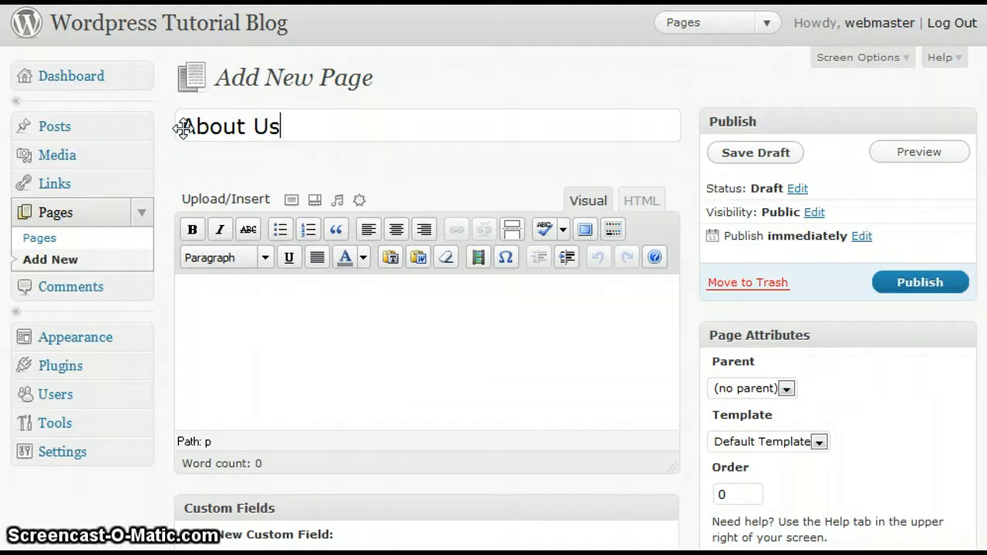
left_click(754, 152)
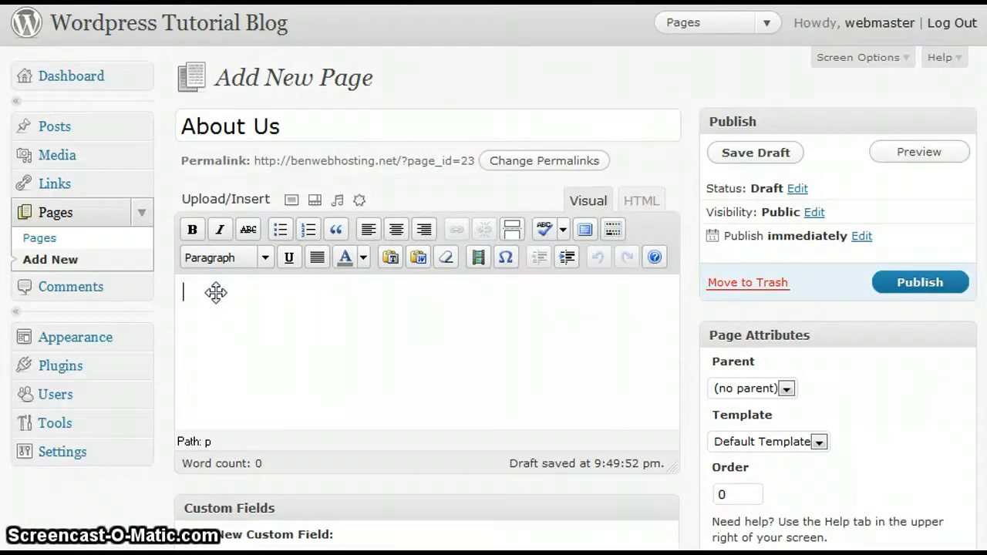
Write the opening line 'This is a site that will show you how to add content to your wordpr…'
type("This is a")
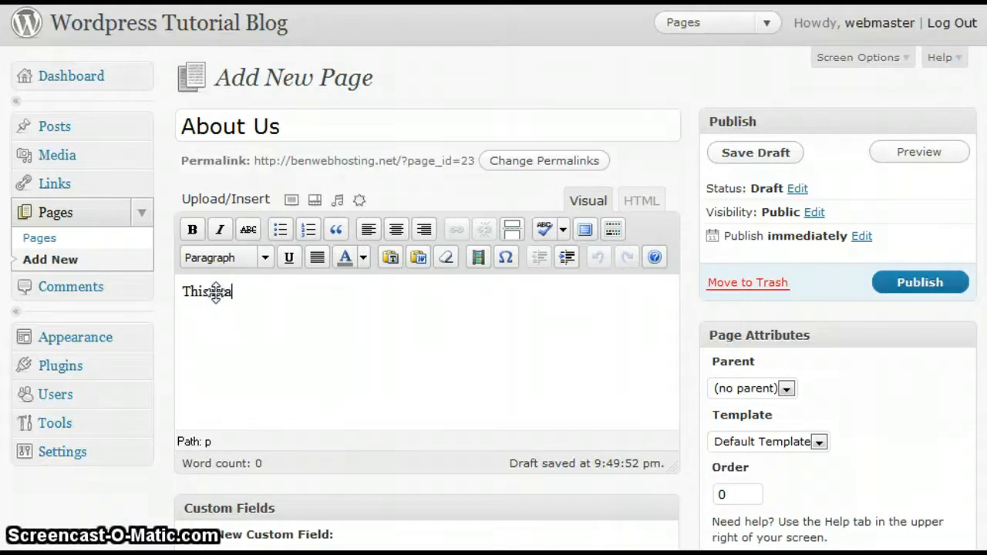
type("site")
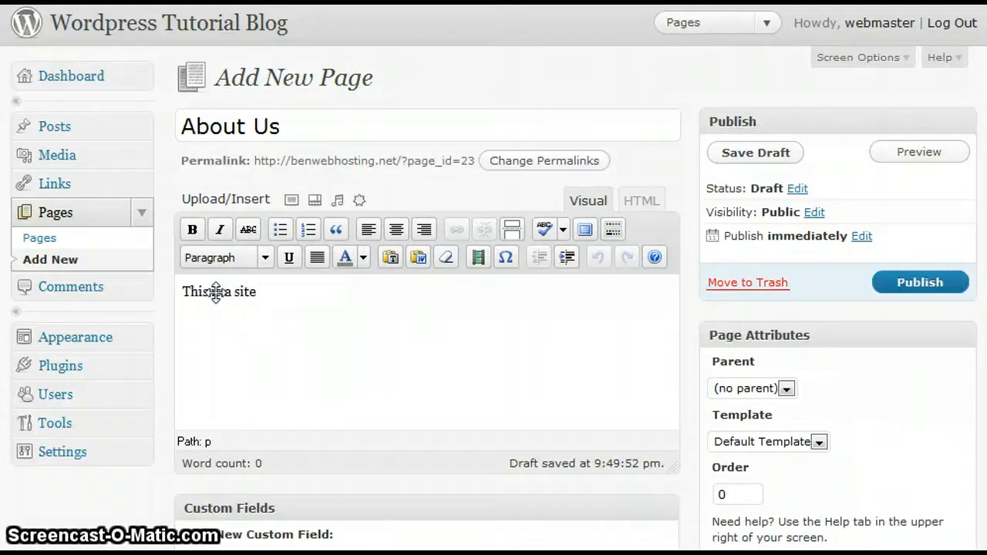
type("that will sho")
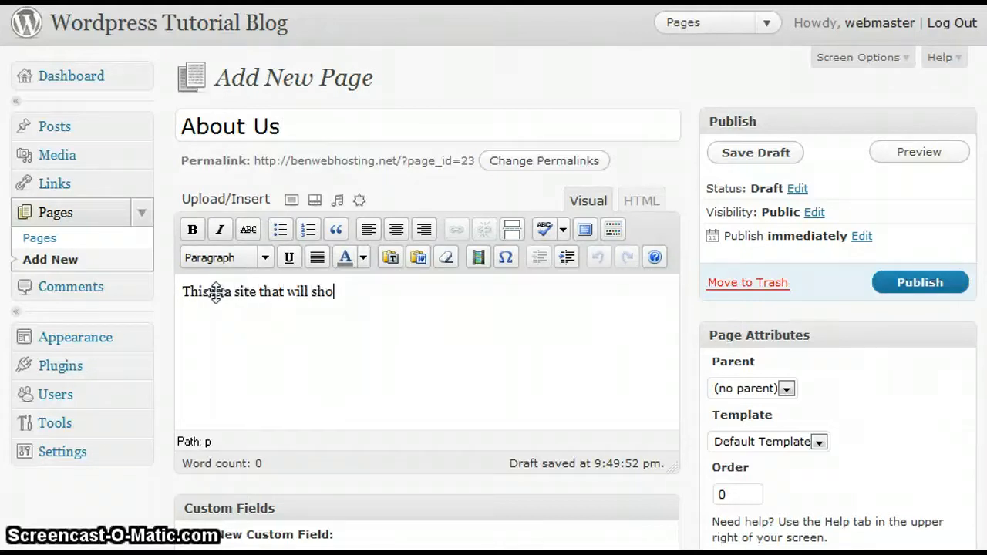
type("w you how")
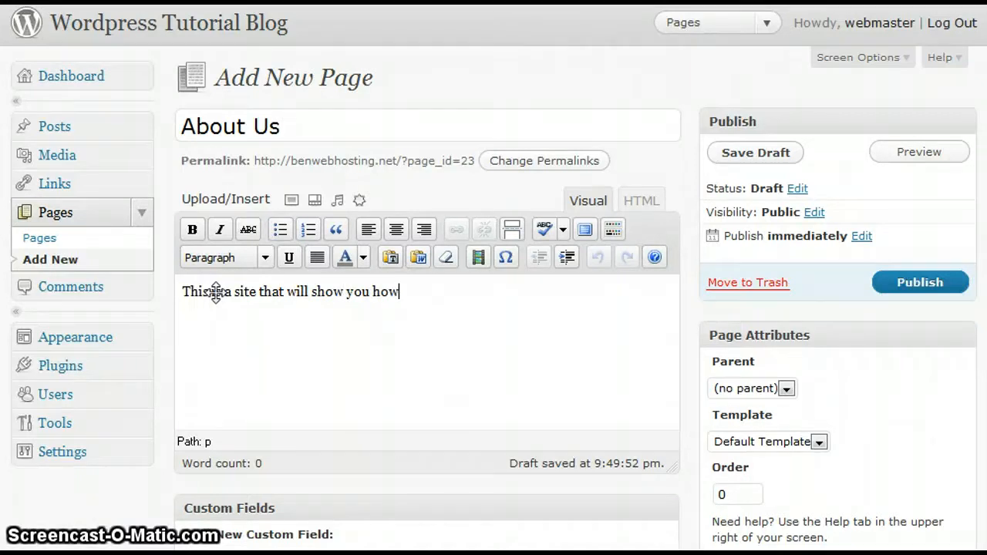
type("to add")
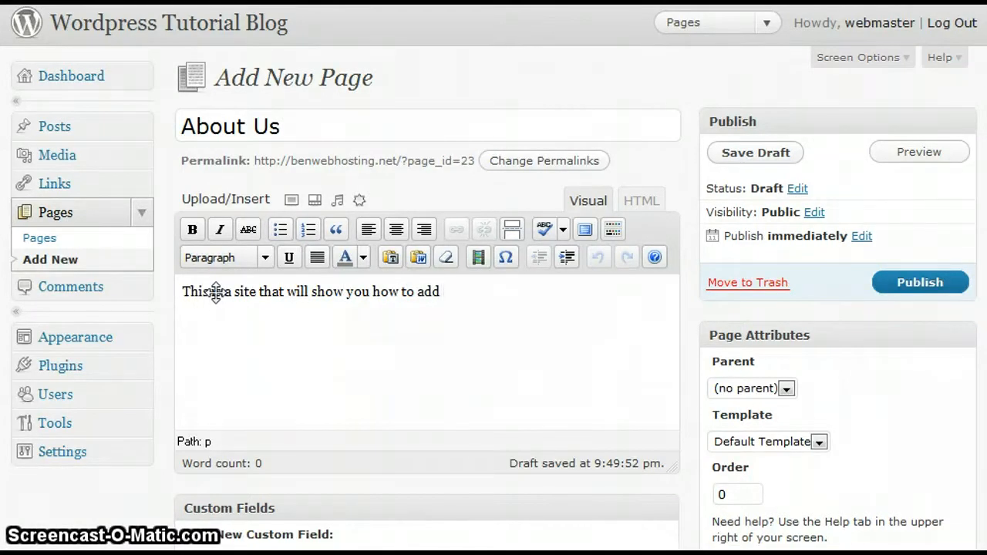
type("content to")
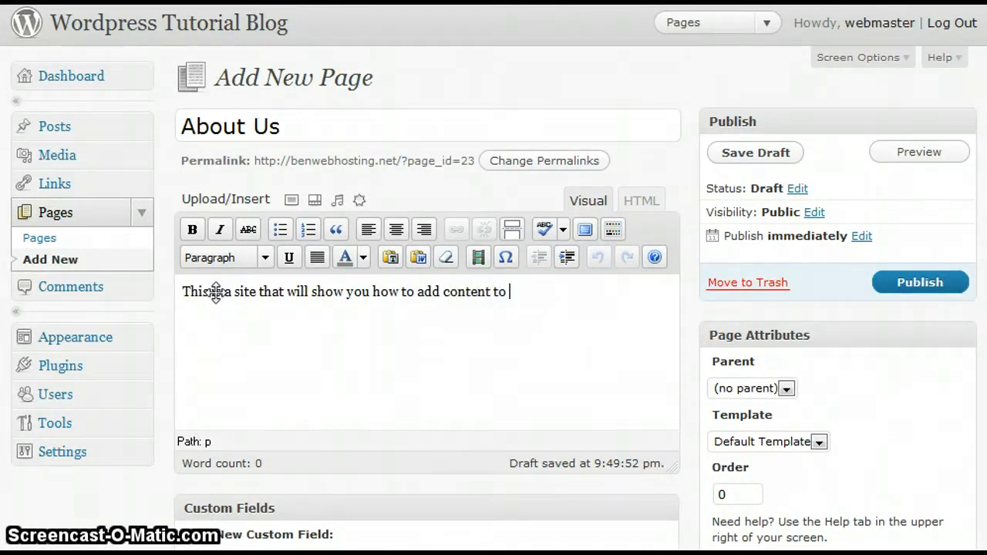
type("your wordpress blog.")
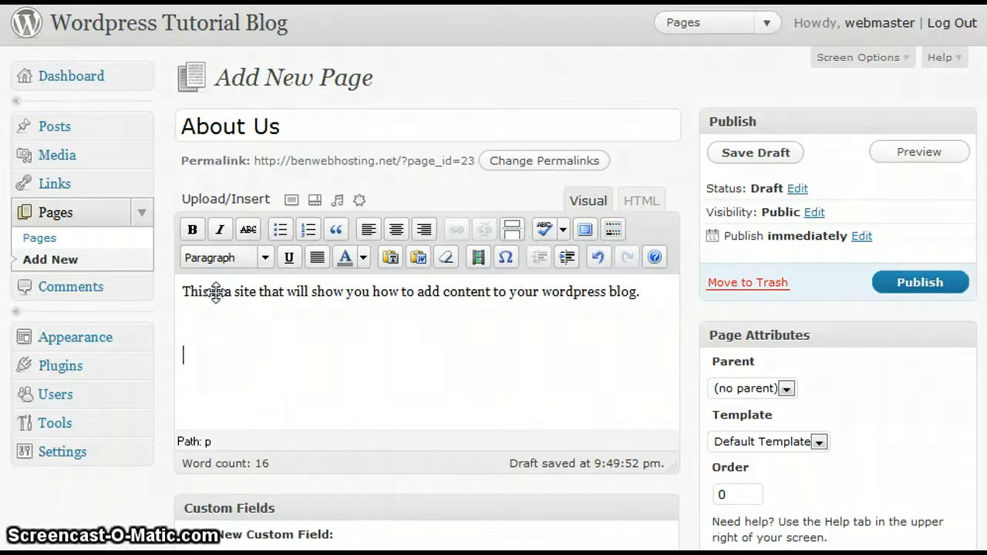
Write 'By the end of the day you will be an expert in blogging!', correcting the typo
type("By the end o")
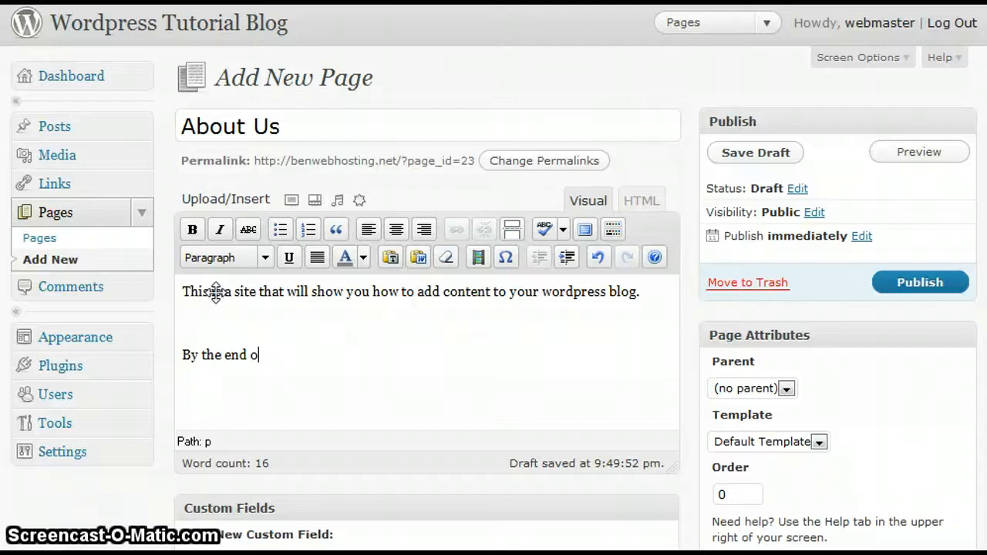
type("f the day")
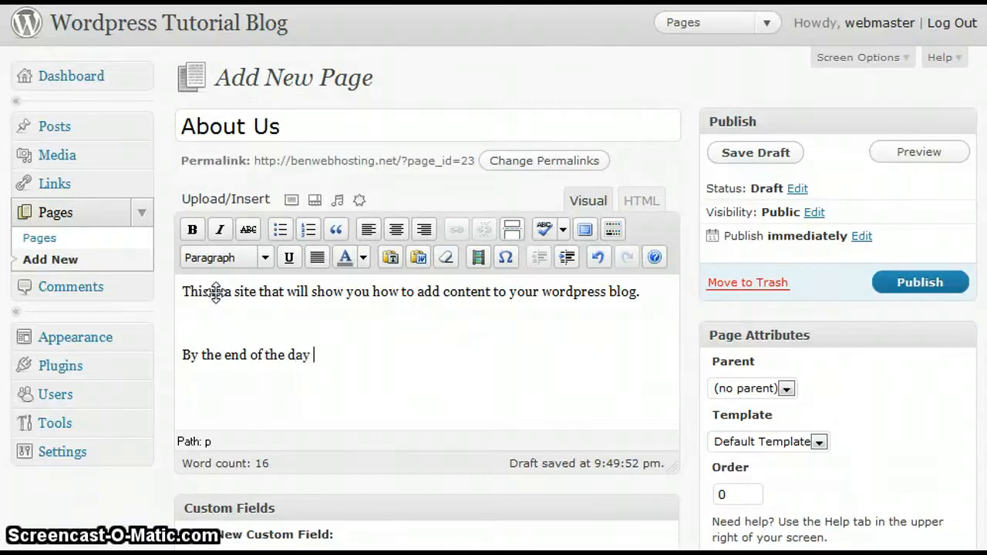
type("you will b")
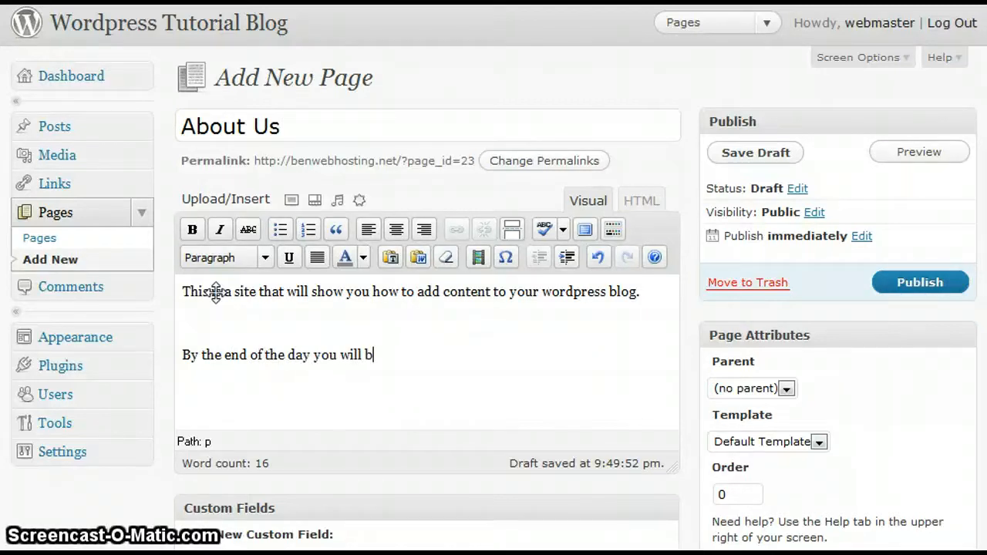
type("e an e")
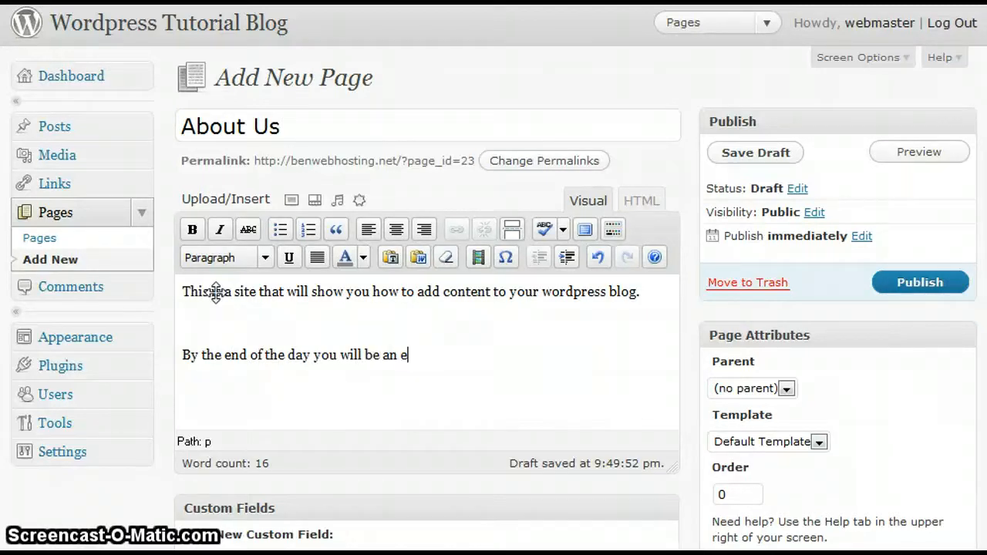
type("pert")
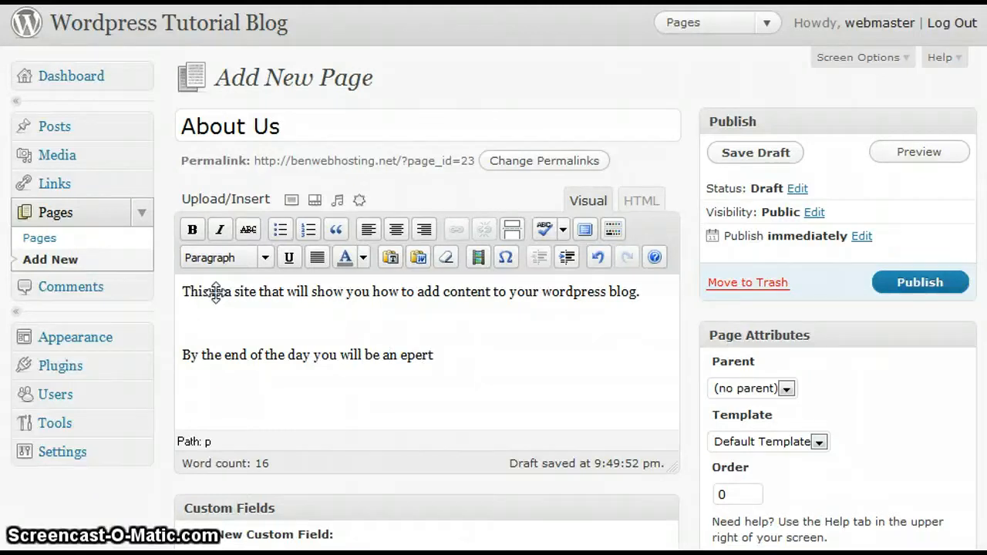
key("BackSpace")
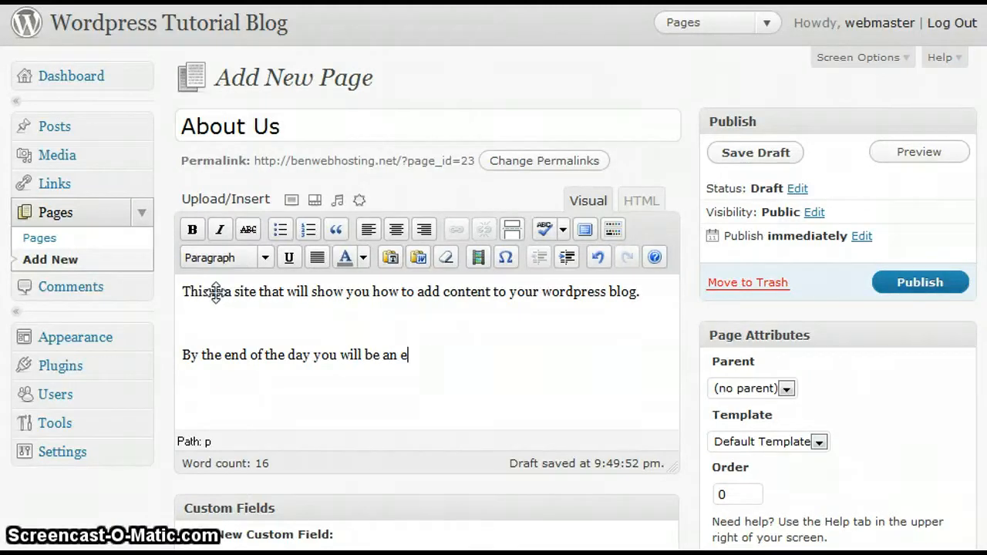
type("xpert")
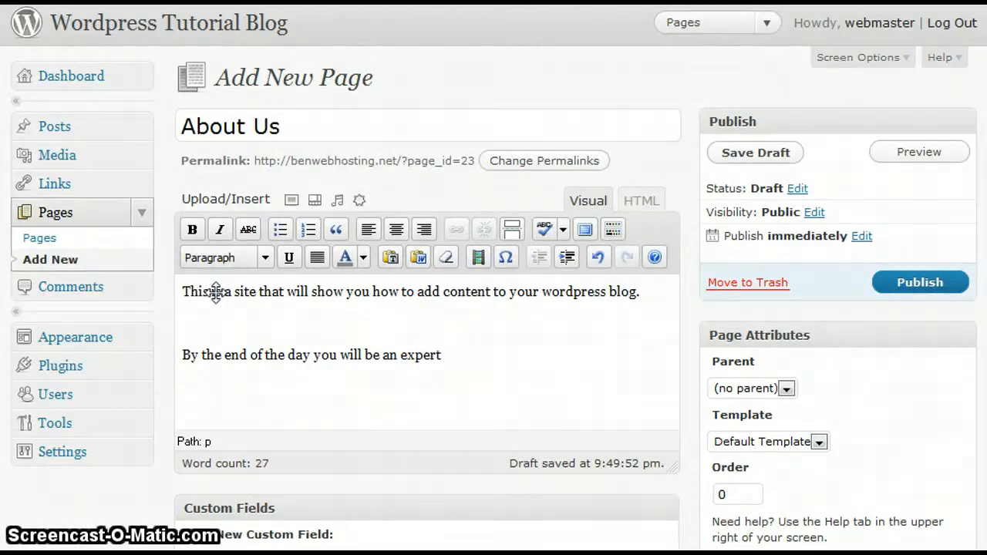
type("in b")
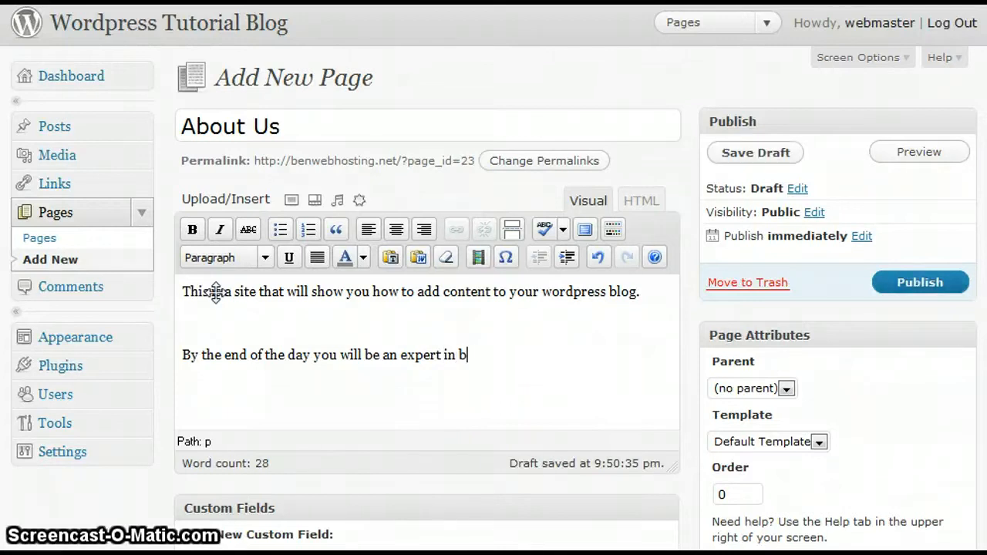
type("logging!")
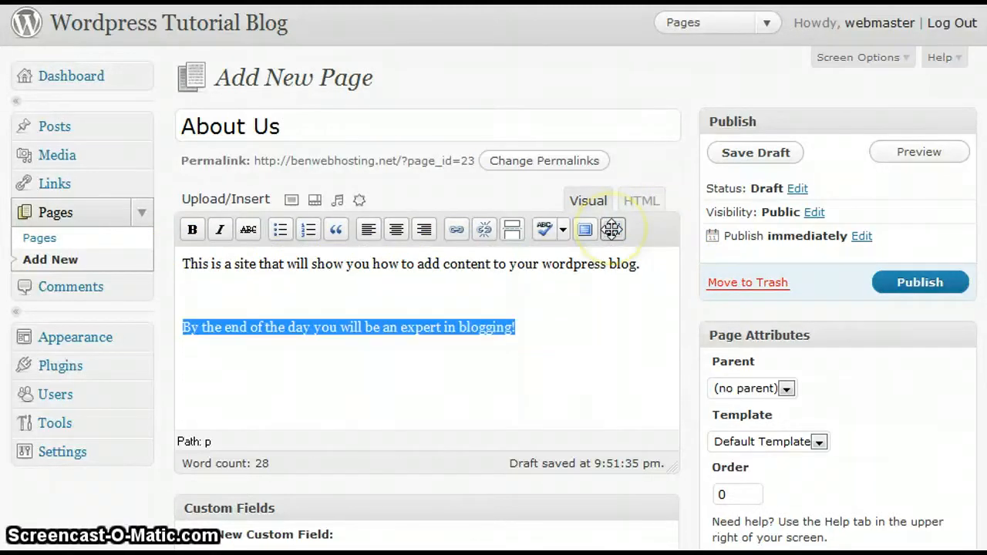
Reveal the Kitchen Sink toolbar row and open the Format dropdown
left_click(611, 229)
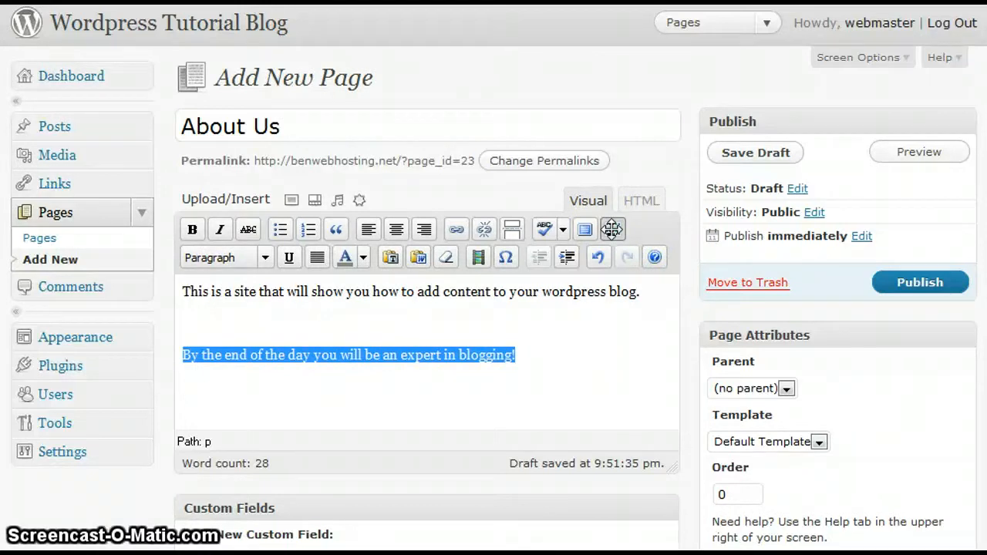
mouse_move(511, 265)
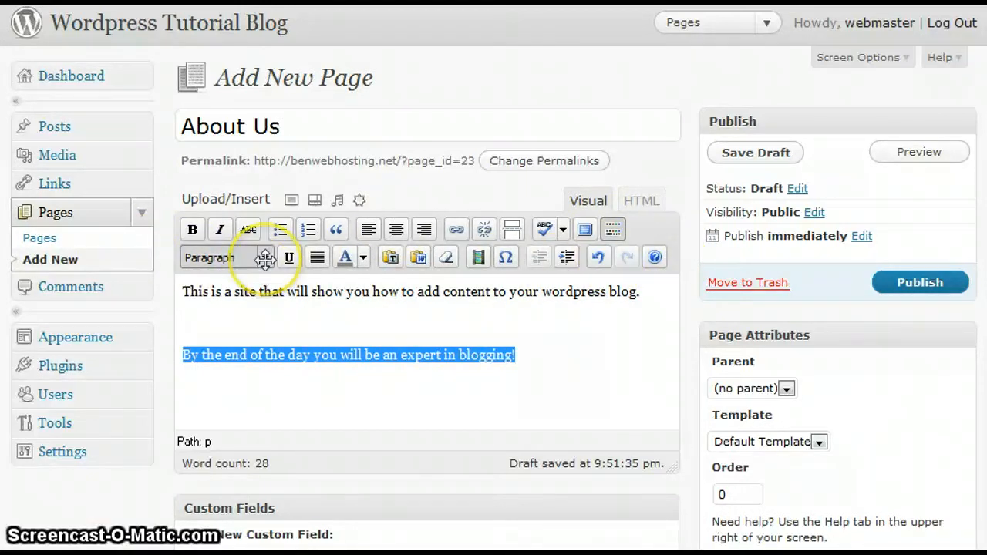
left_click(264, 257)
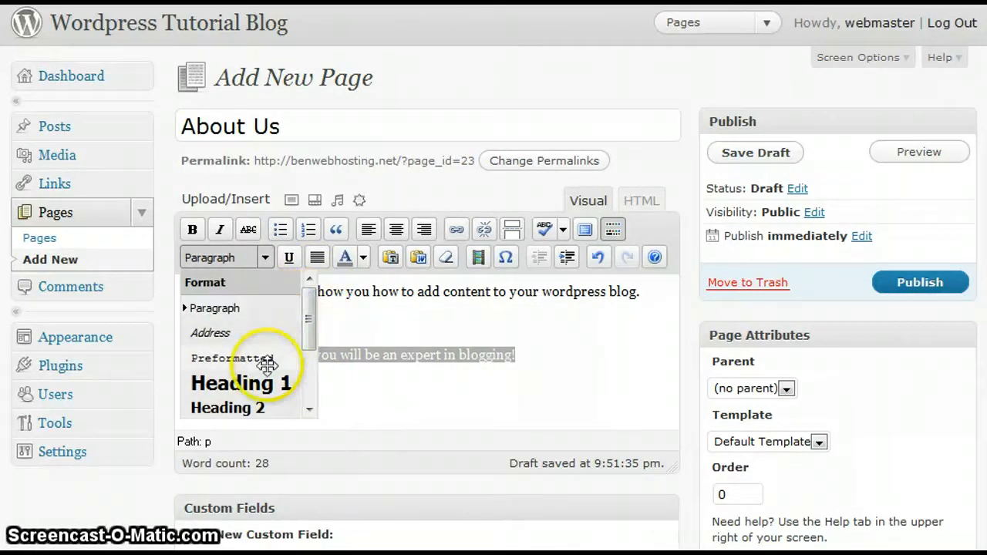
mouse_move(242, 383)
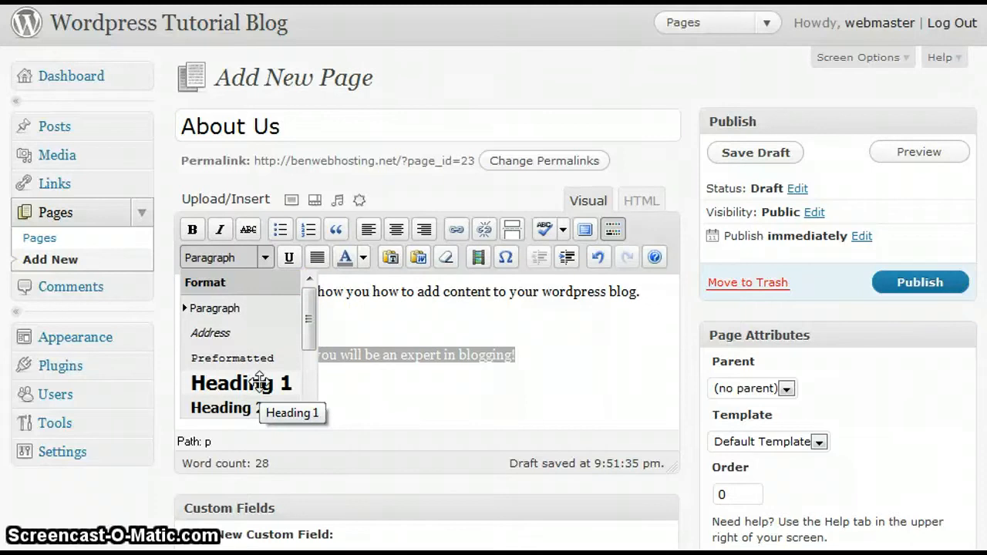
Apply Heading 1 to the closing 'expert in blogging!' line and deselect it
left_click(242, 383)
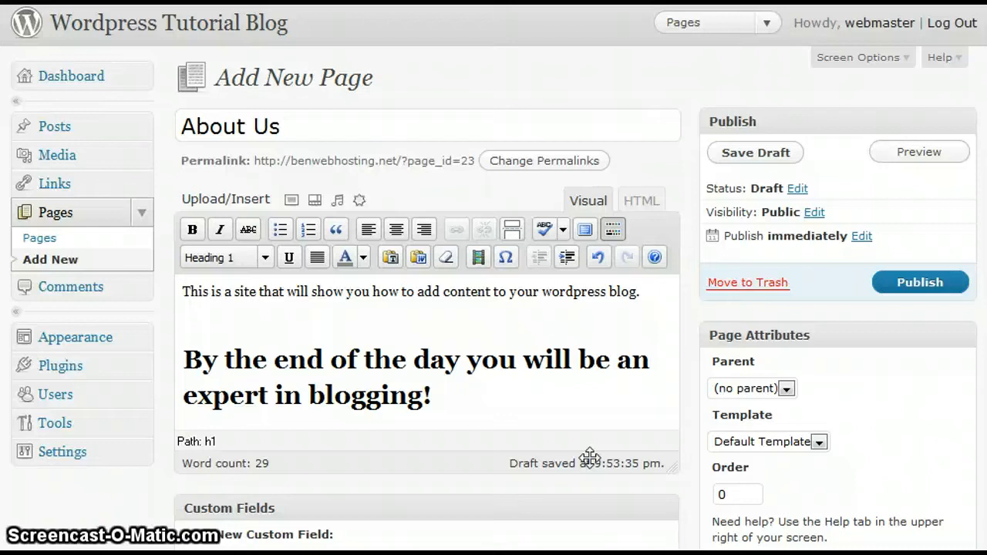
left_click(184, 395)
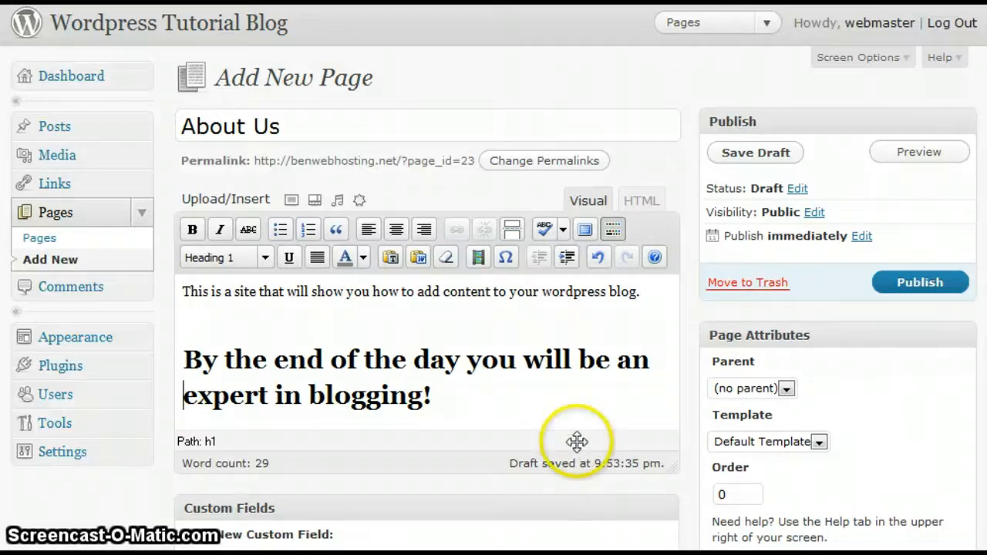
mouse_move(245, 261)
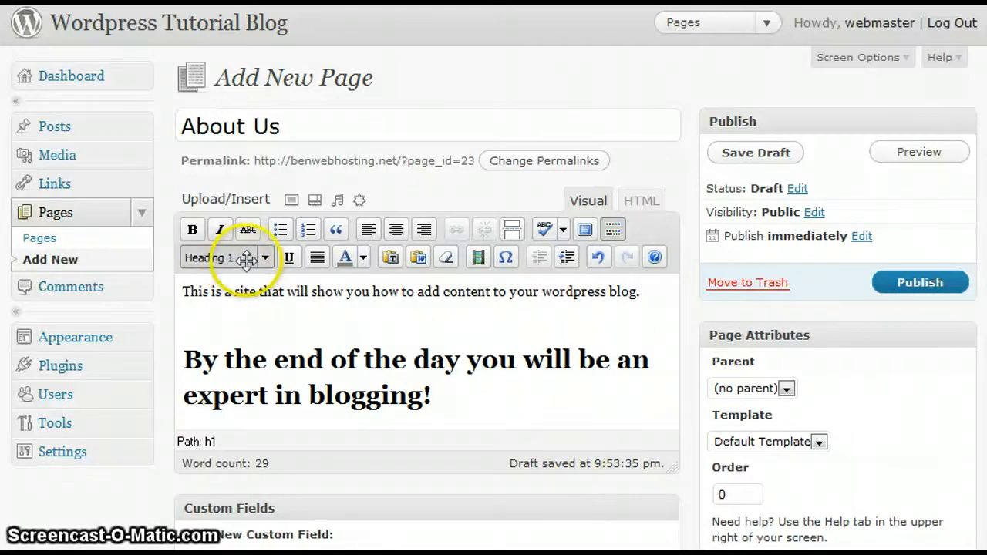
mouse_move(266, 270)
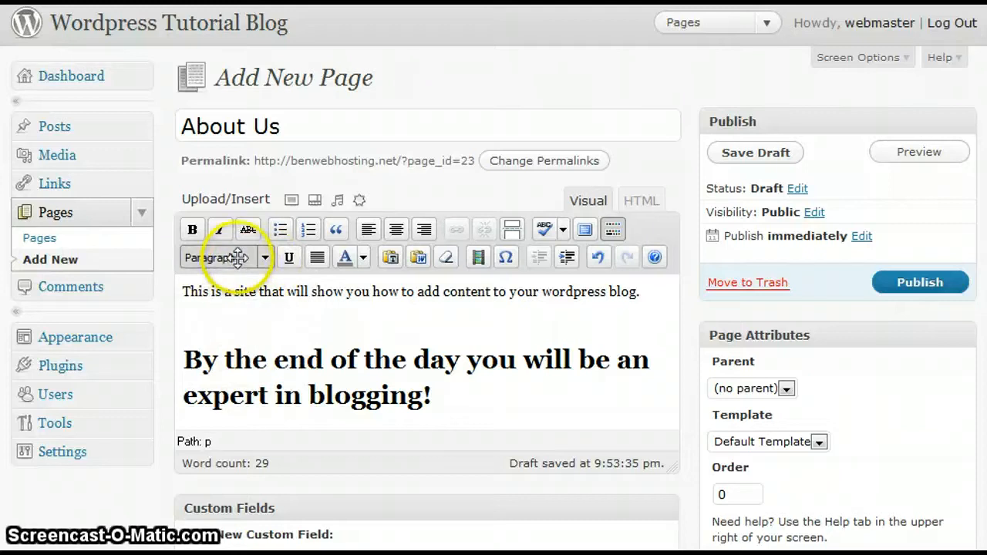
mouse_move(480, 404)
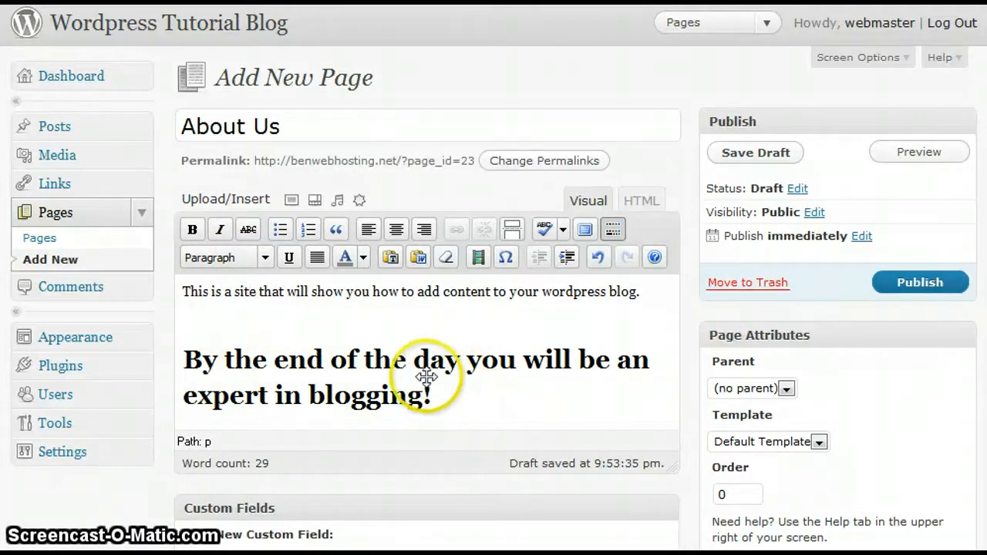
Leave the Allow comments checkbox ticked in the Discussion box
scroll("down", 3)
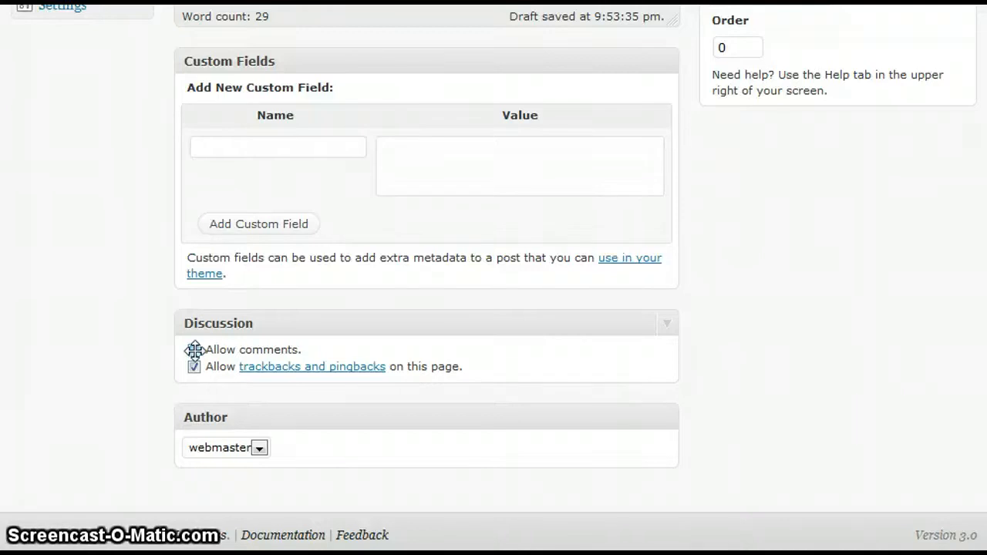
left_click(194, 349)
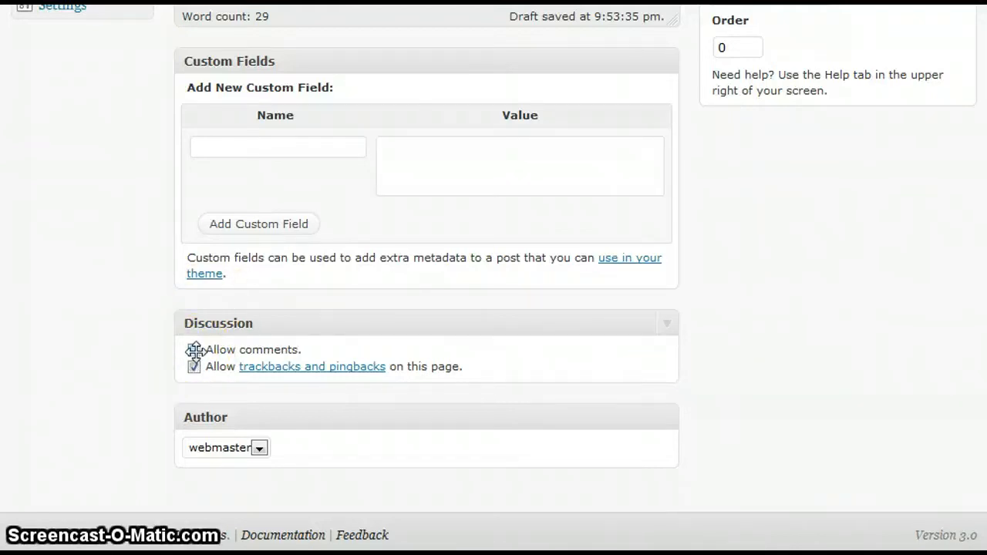
left_click(194, 350)
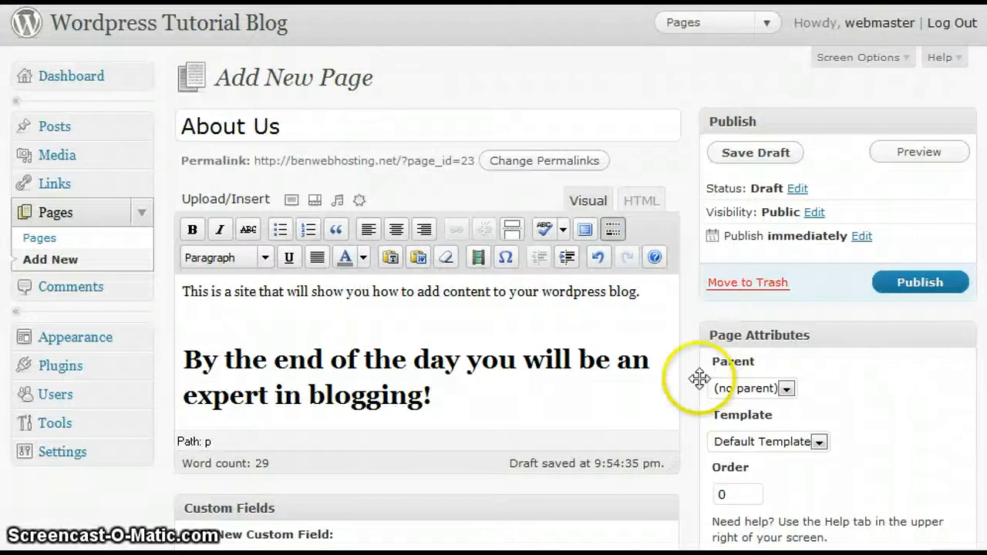
mouse_move(800, 389)
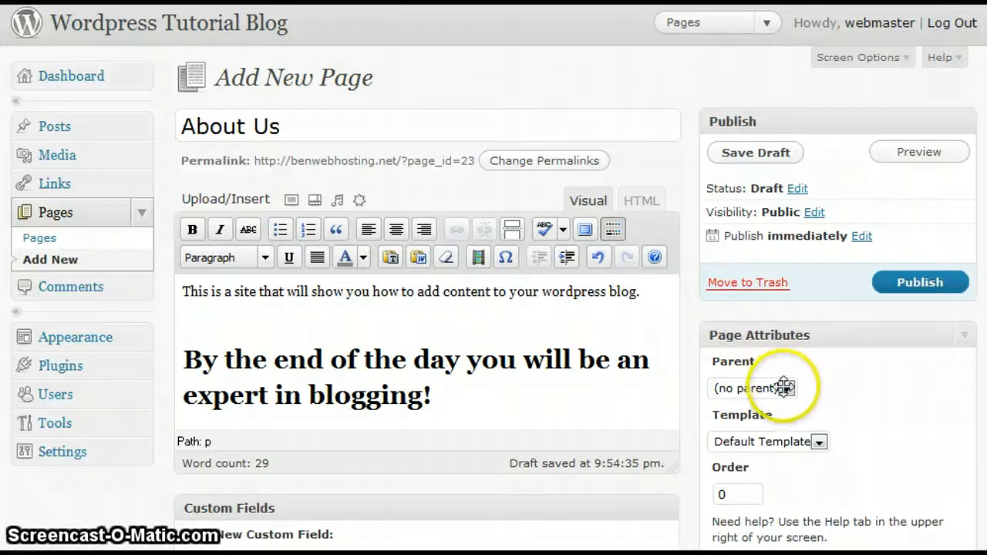
left_click(752, 388)
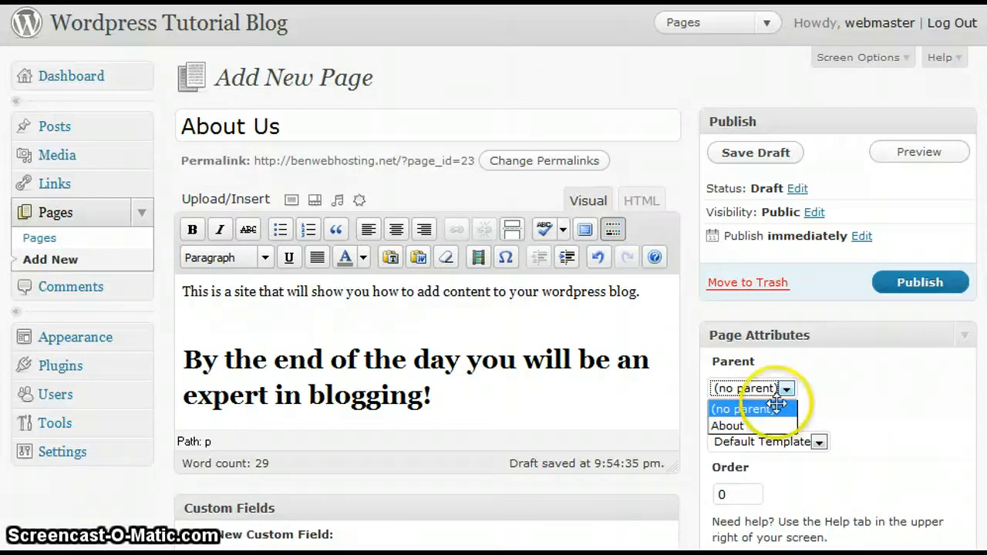
left_click(752, 388)
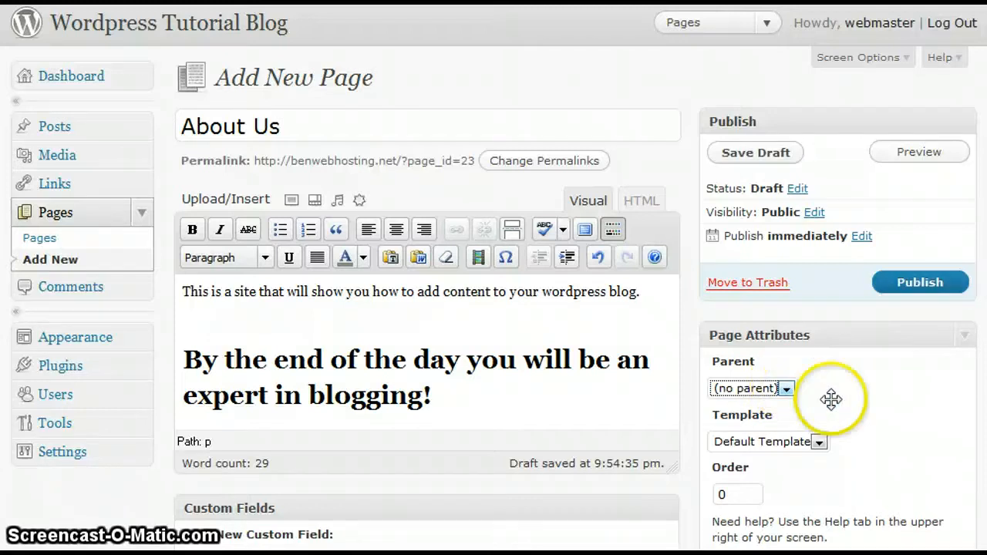
mouse_move(882, 363)
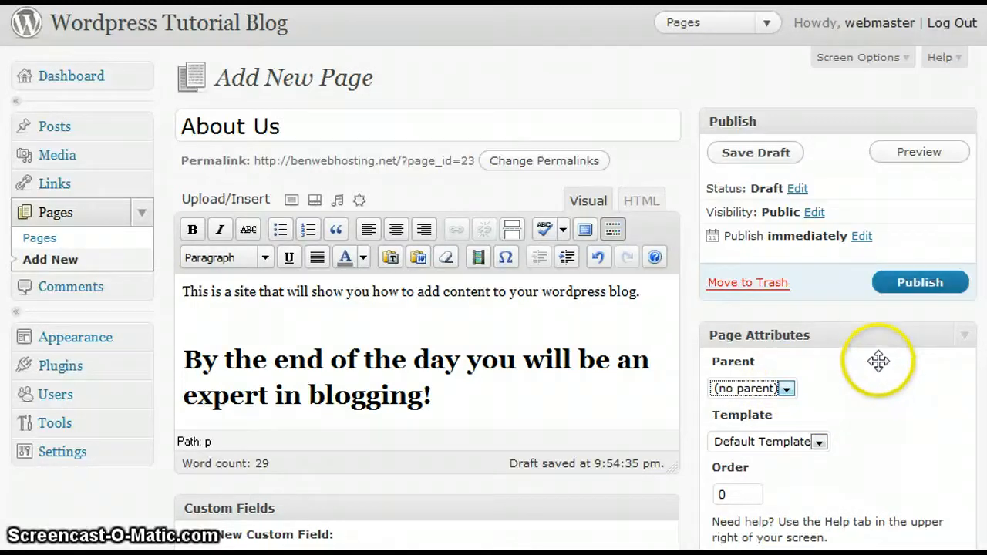
mouse_move(859, 308)
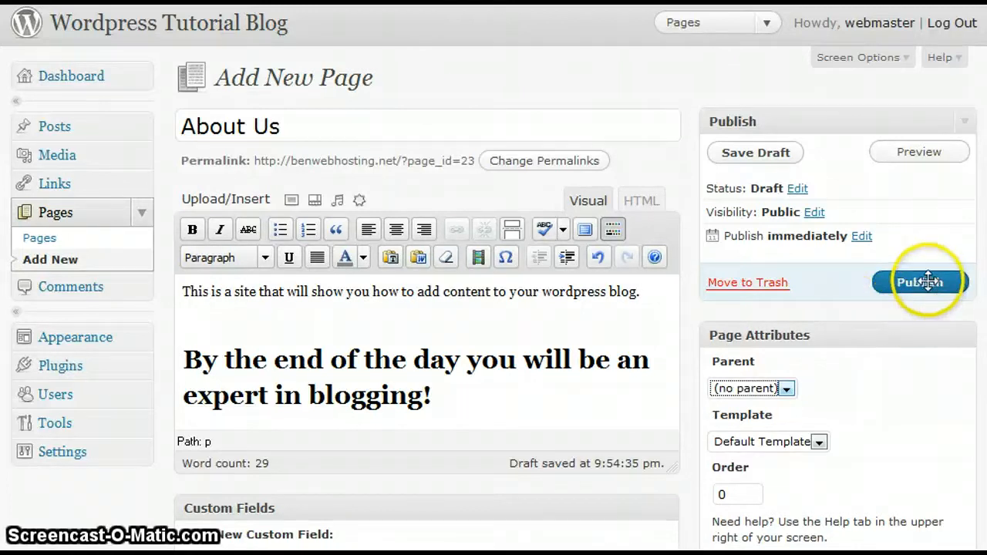
Publish the About Us page and open it on the live site
left_click(920, 281)
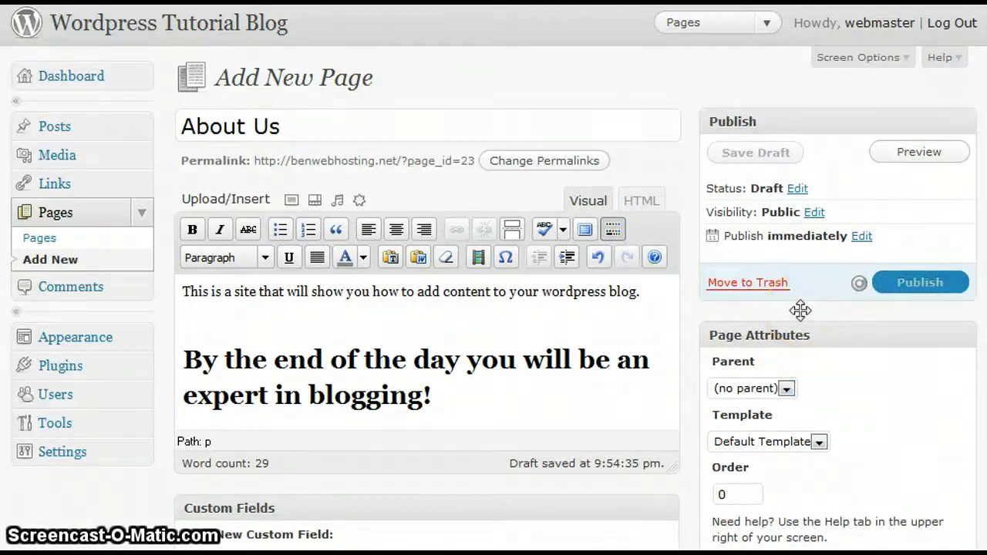
left_click(920, 281)
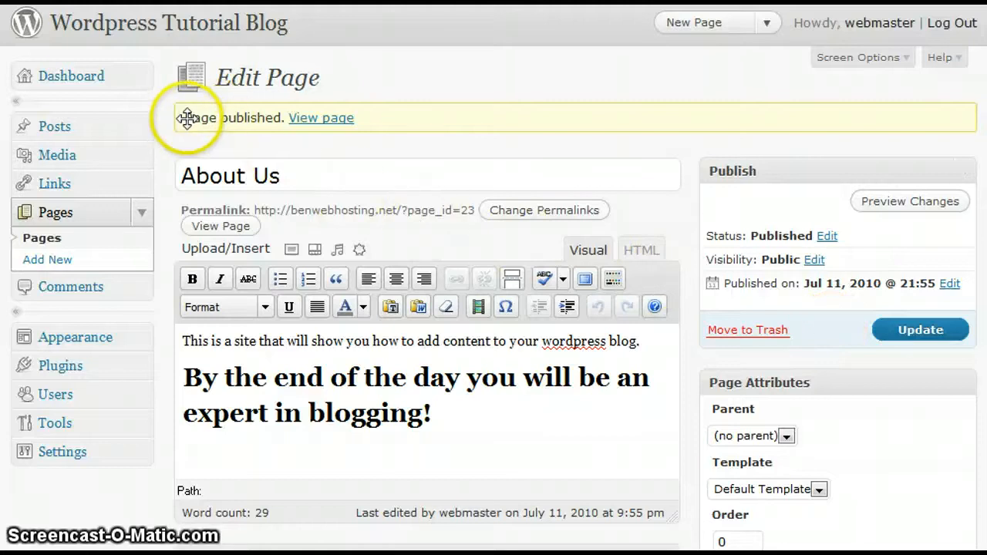
mouse_move(320, 139)
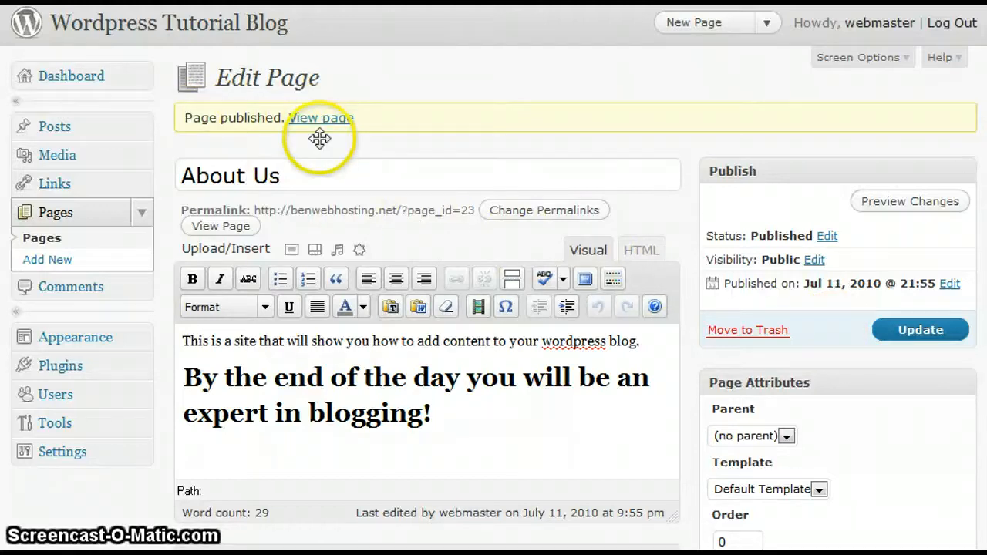
left_click(321, 117)
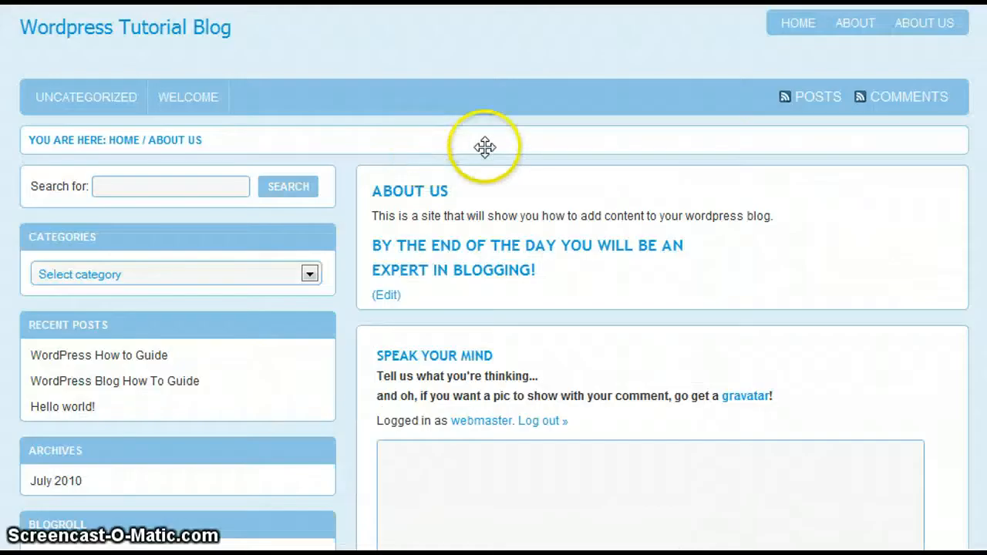
mouse_move(754, 288)
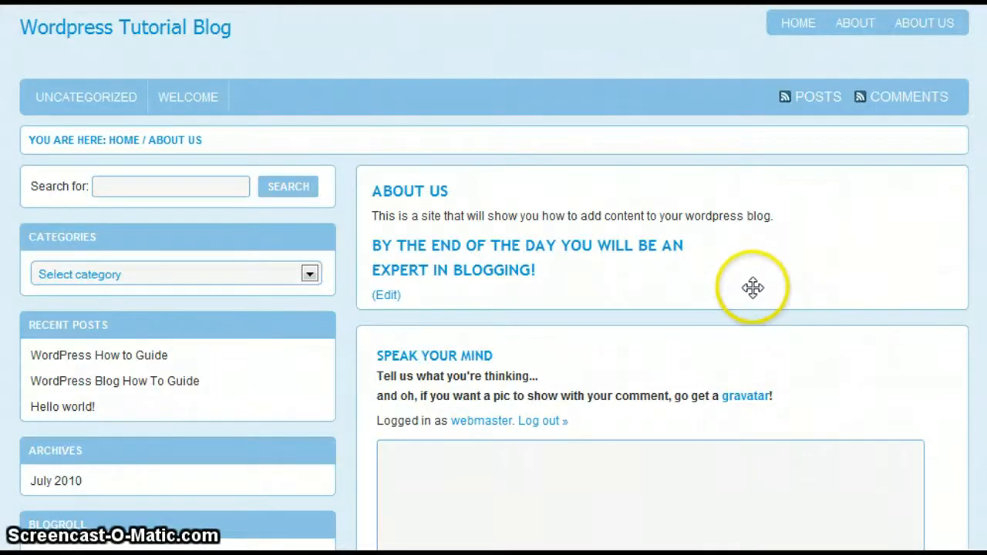
mouse_move(759, 171)
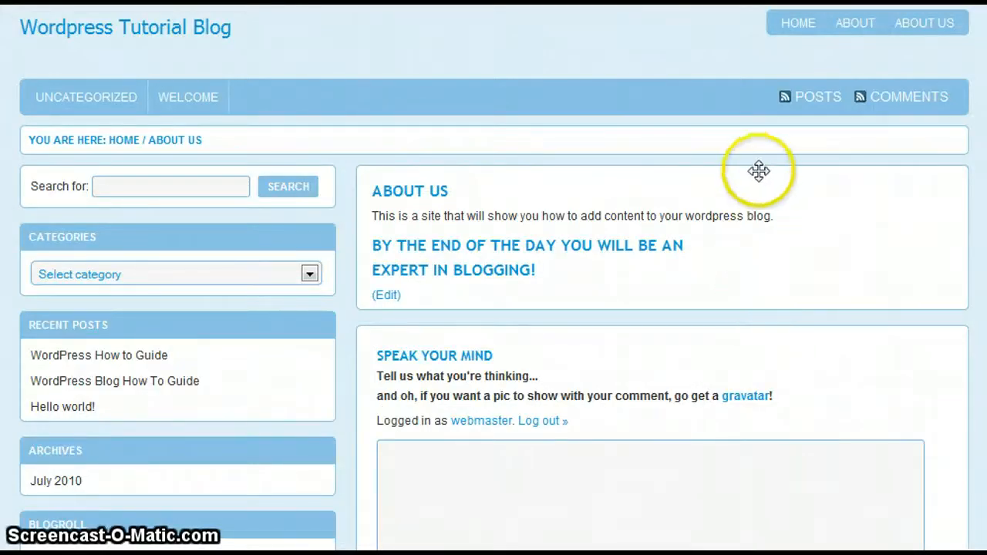
mouse_move(379, 101)
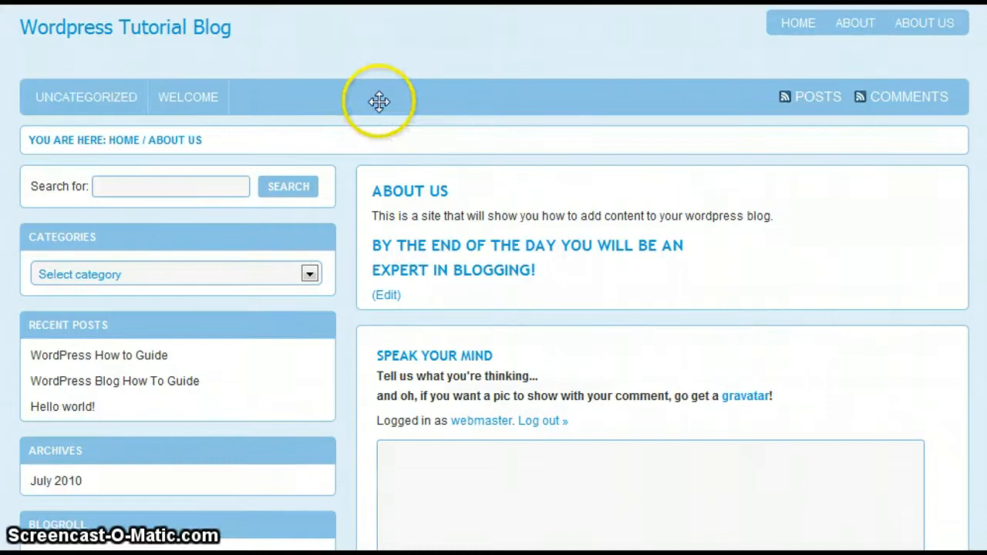
mouse_move(58, 99)
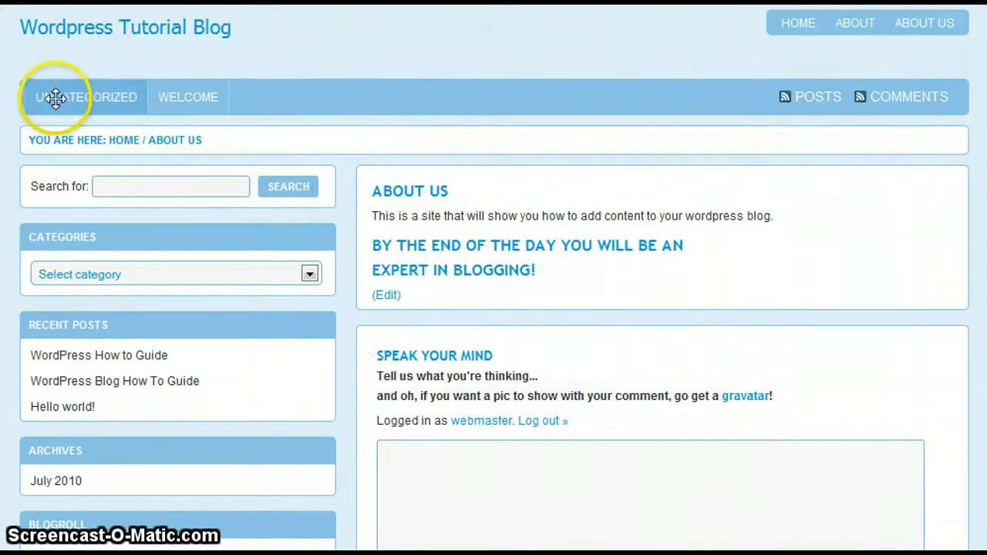
mouse_move(523, 99)
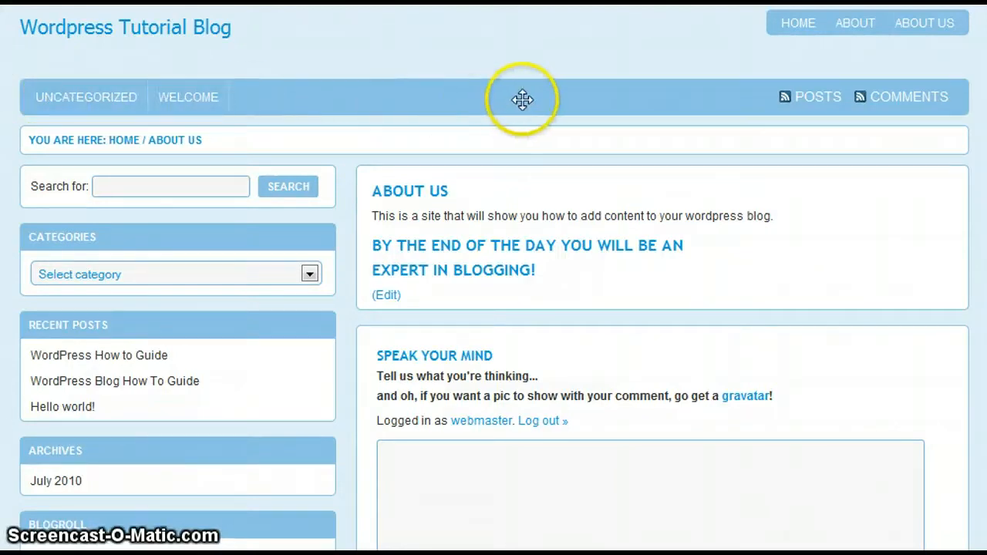
mouse_move(275, 95)
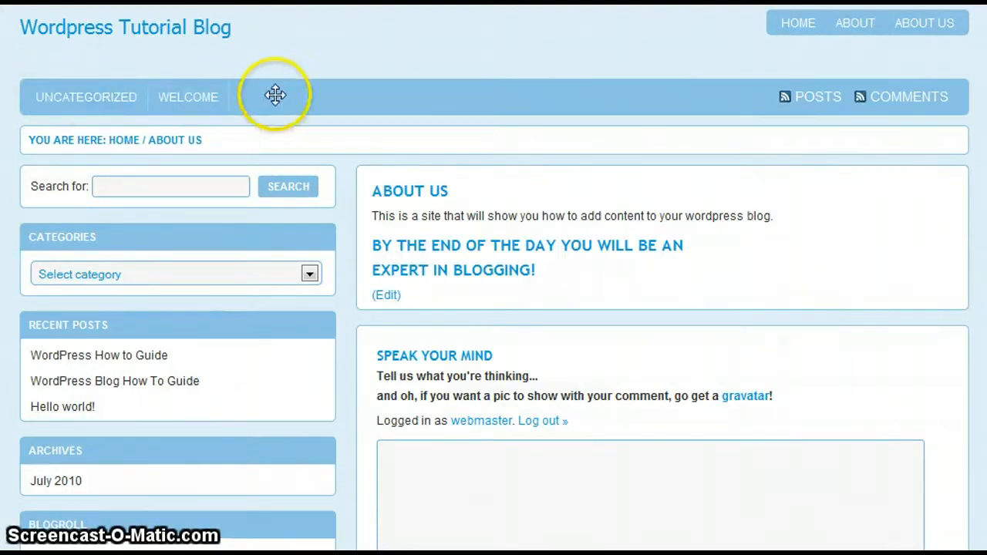
mouse_move(216, 98)
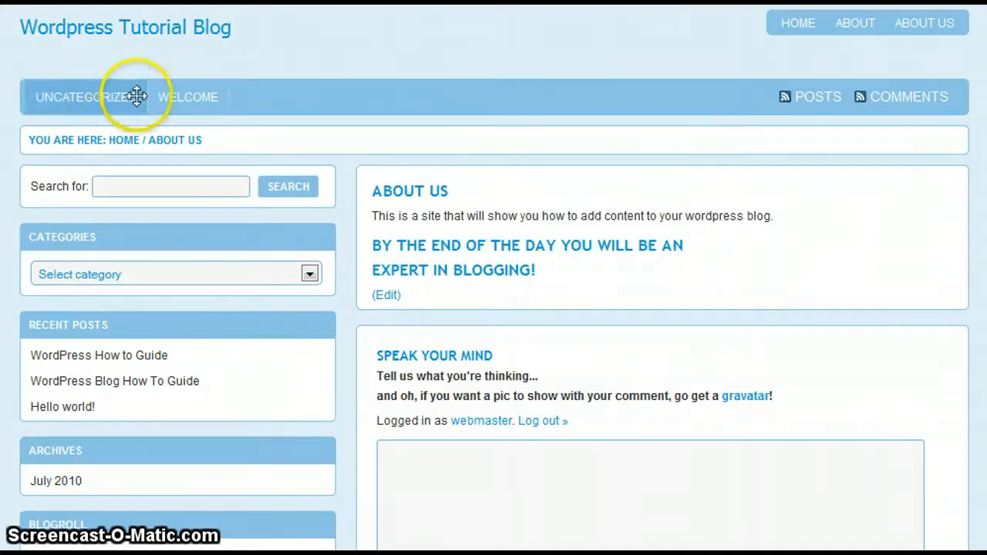
mouse_move(443, 108)
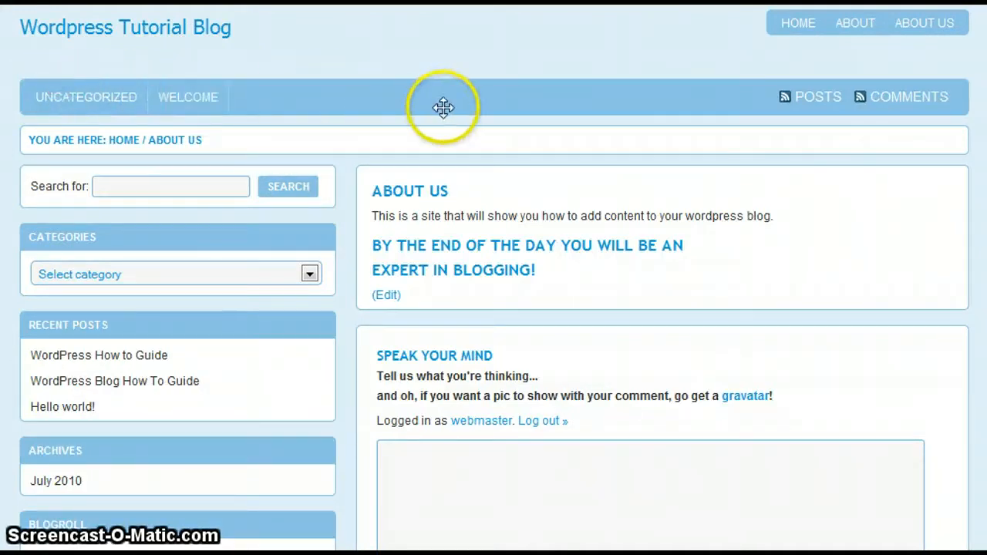
mouse_move(524, 120)
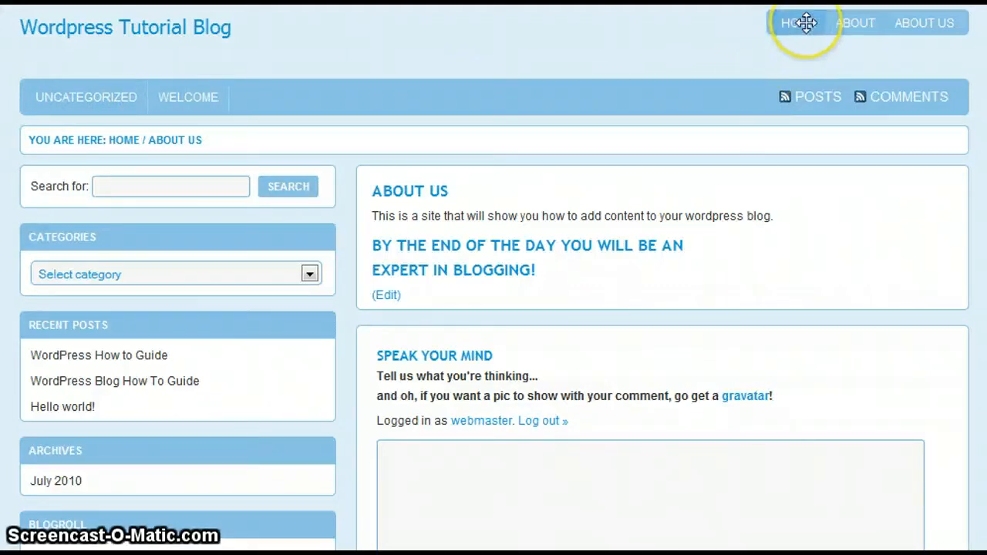
mouse_move(925, 23)
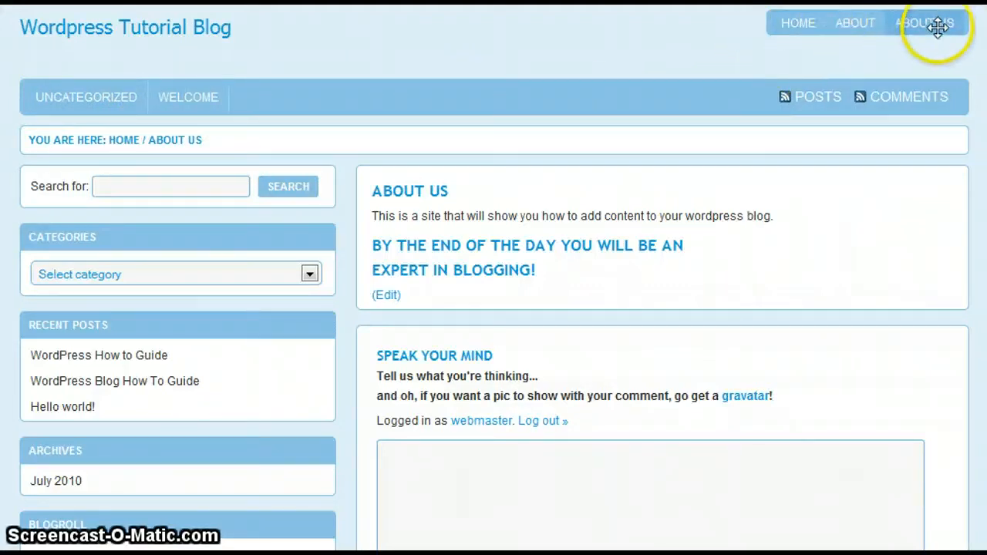
mouse_move(925, 28)
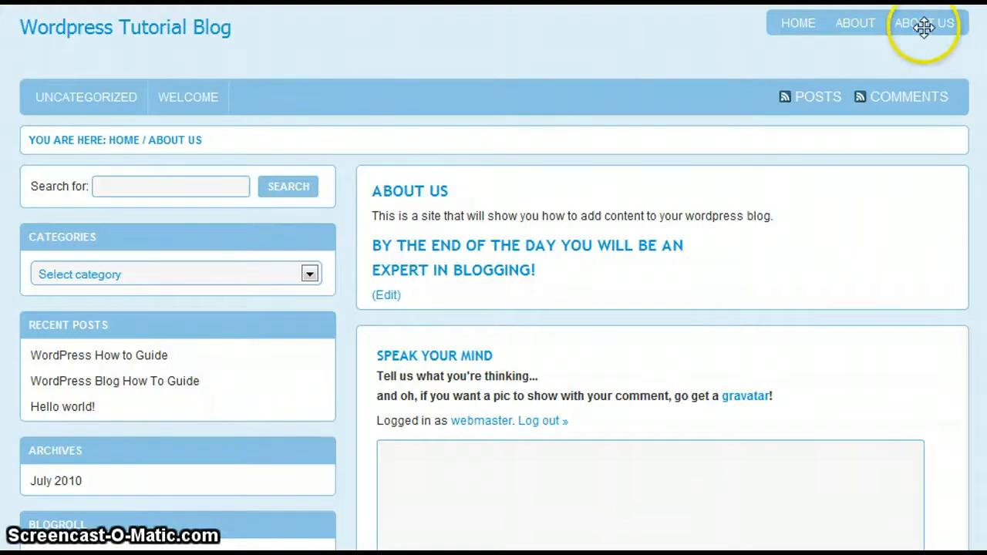
mouse_move(393, 202)
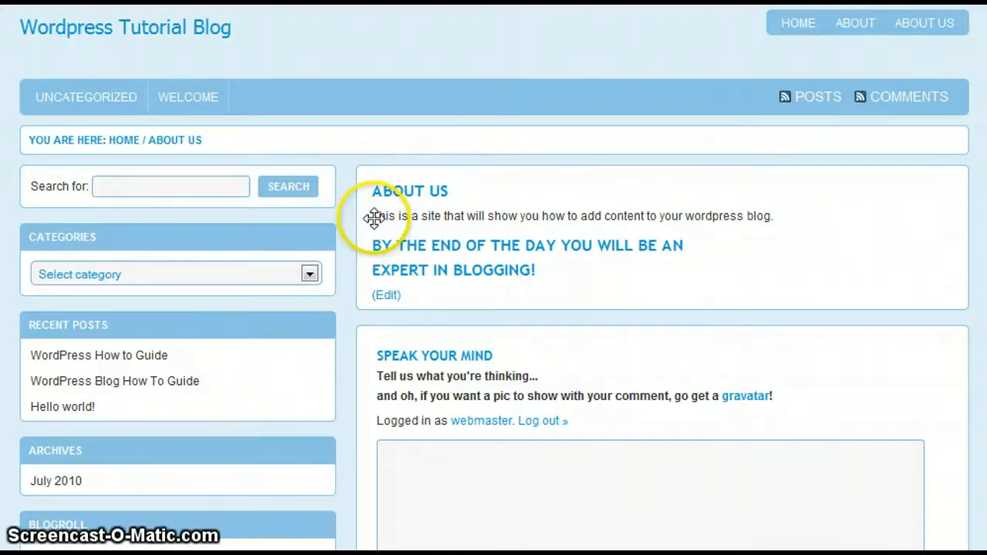
Highlight the About Us title on the live page and scroll to the comment form
double_click(438, 191)
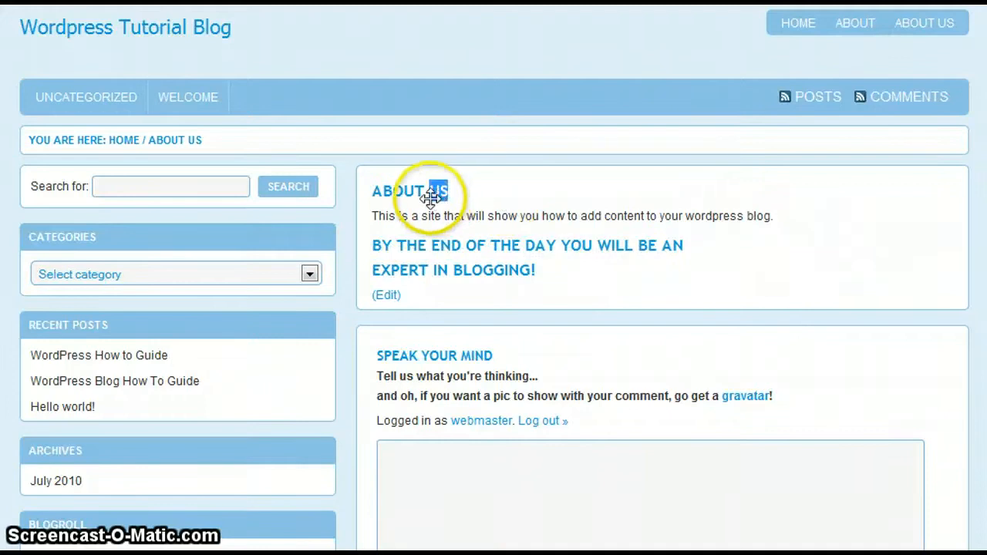
scroll("down", 3)
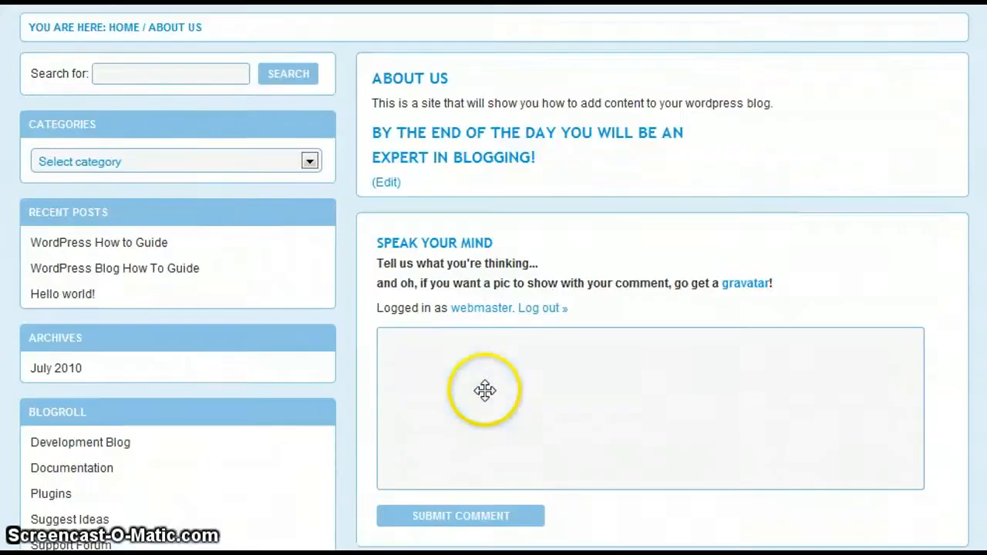